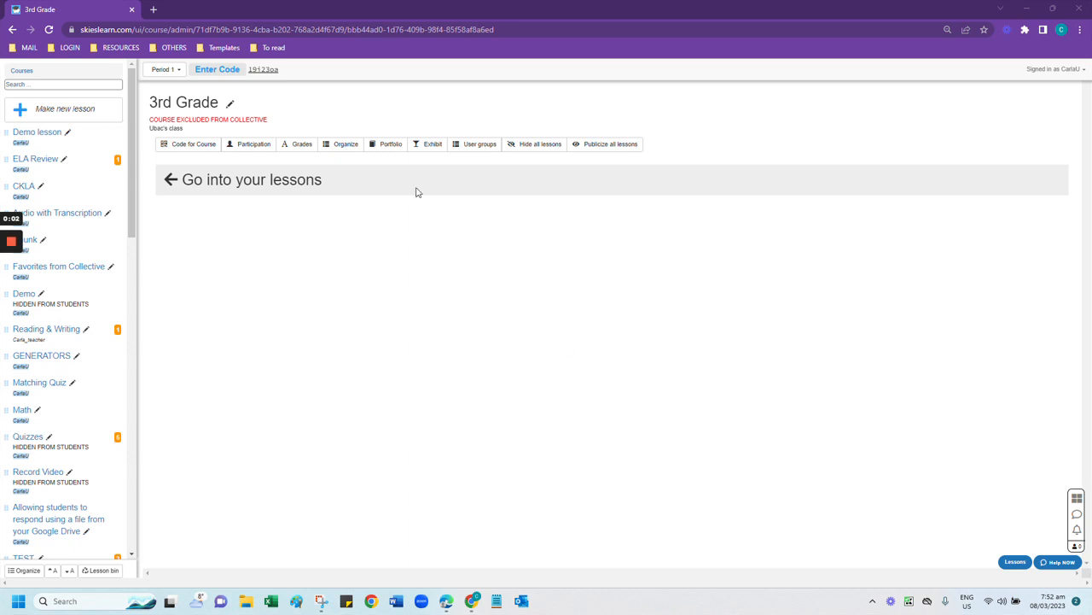
mouse_move(391, 143)
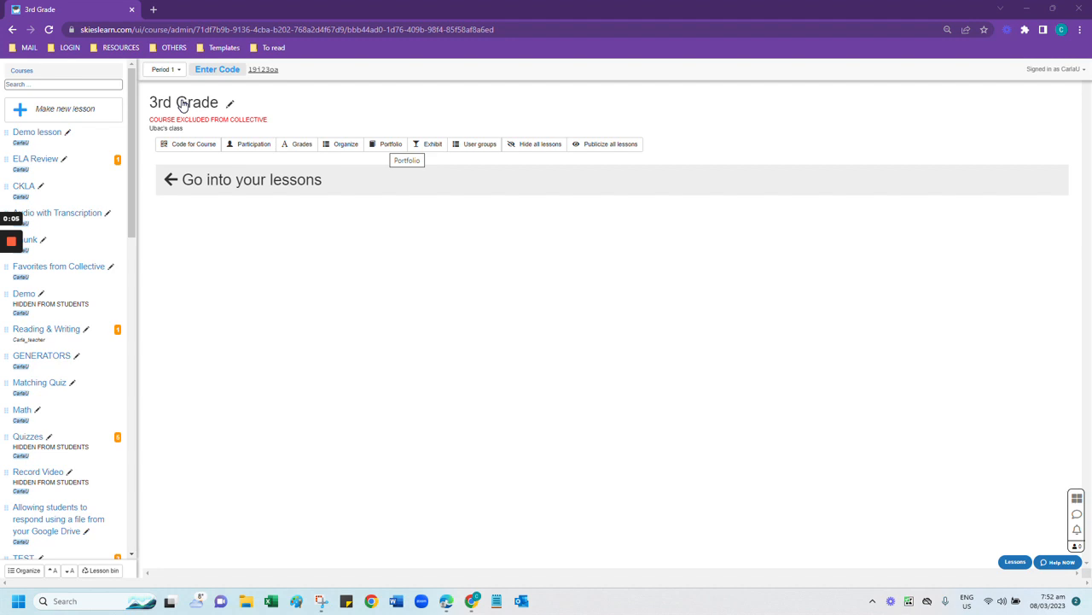
mouse_move(337, 155)
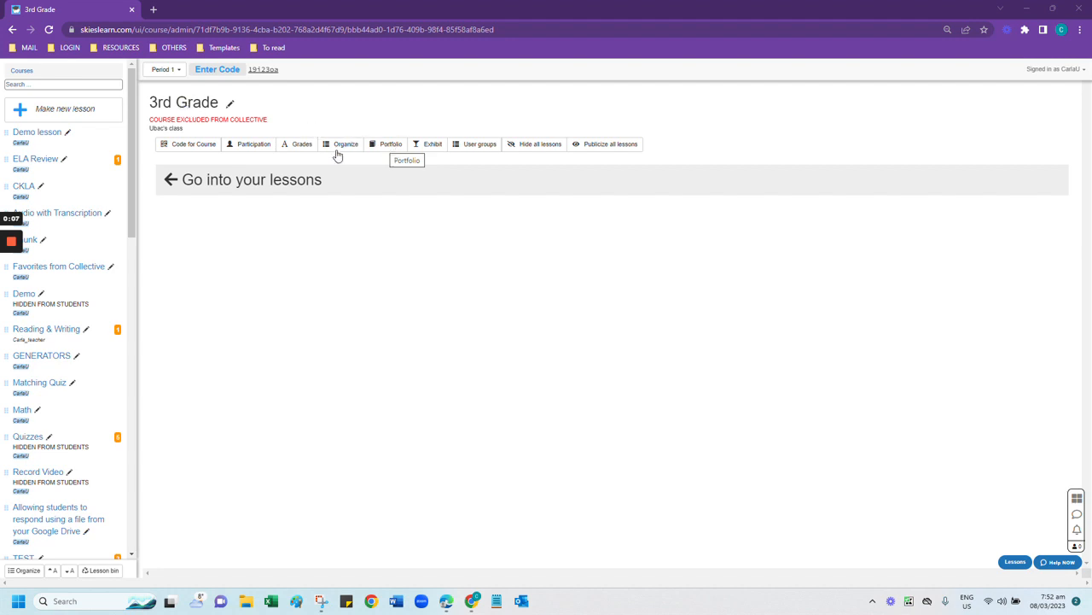
mouse_move(373, 300)
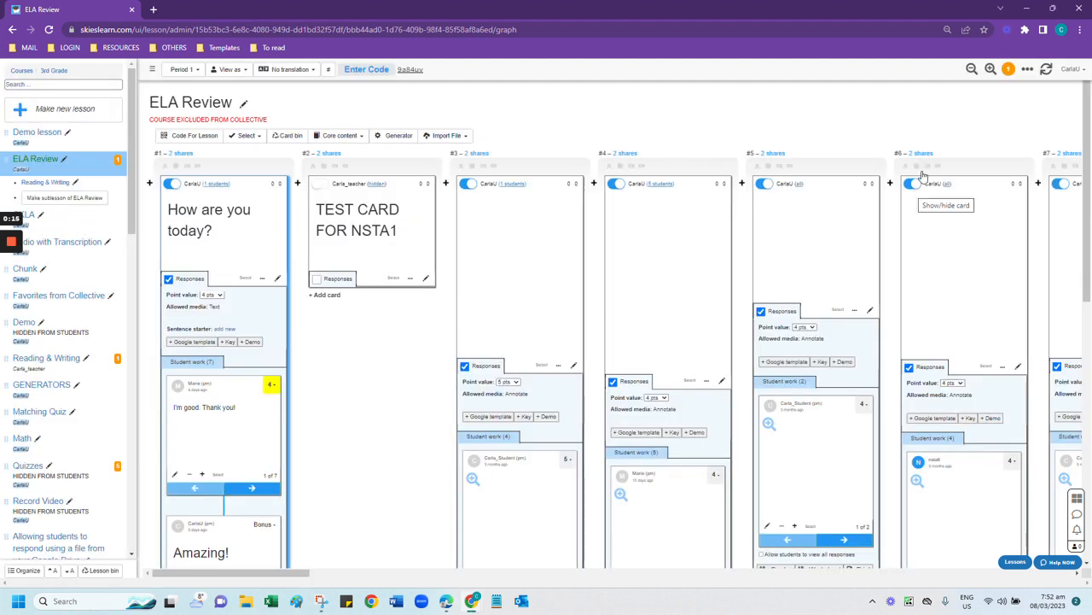
Open the Portfolio view for the ELA Review lesson from the more-tools menu
click(1028, 69)
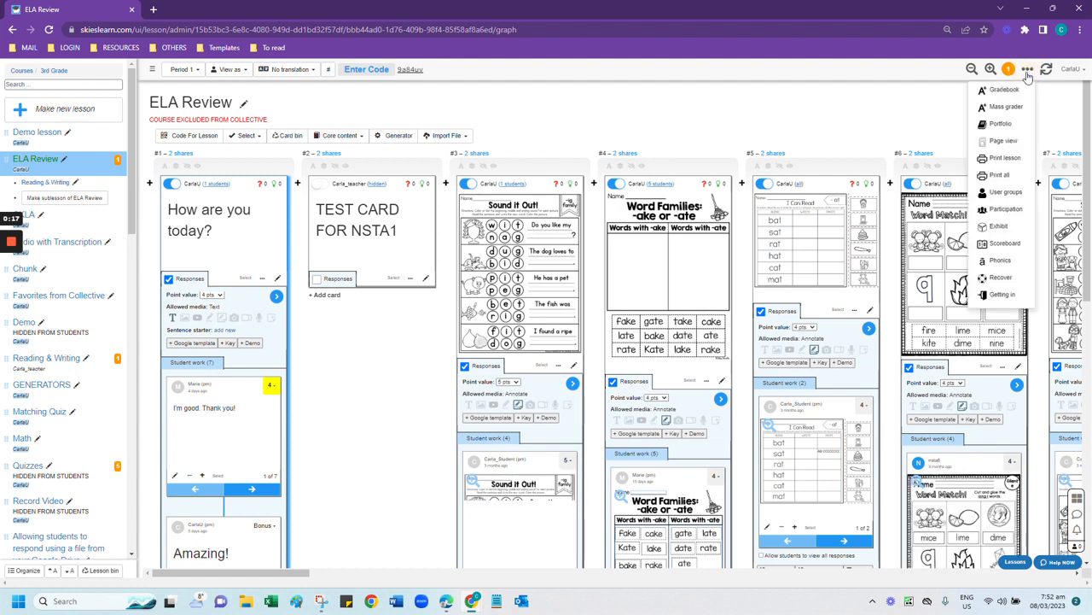
click(1000, 124)
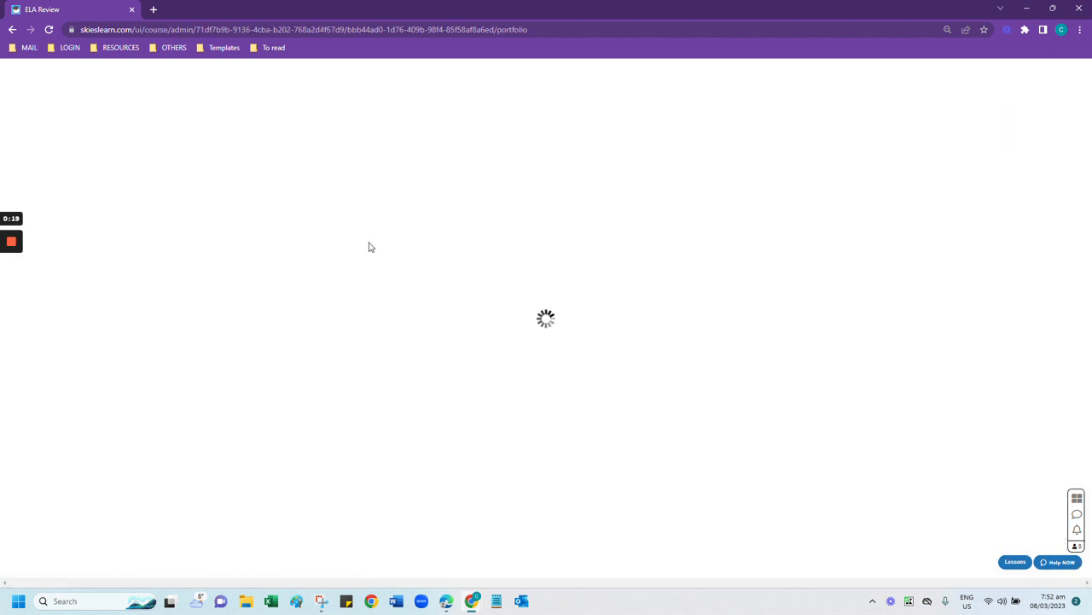
mouse_move(442, 478)
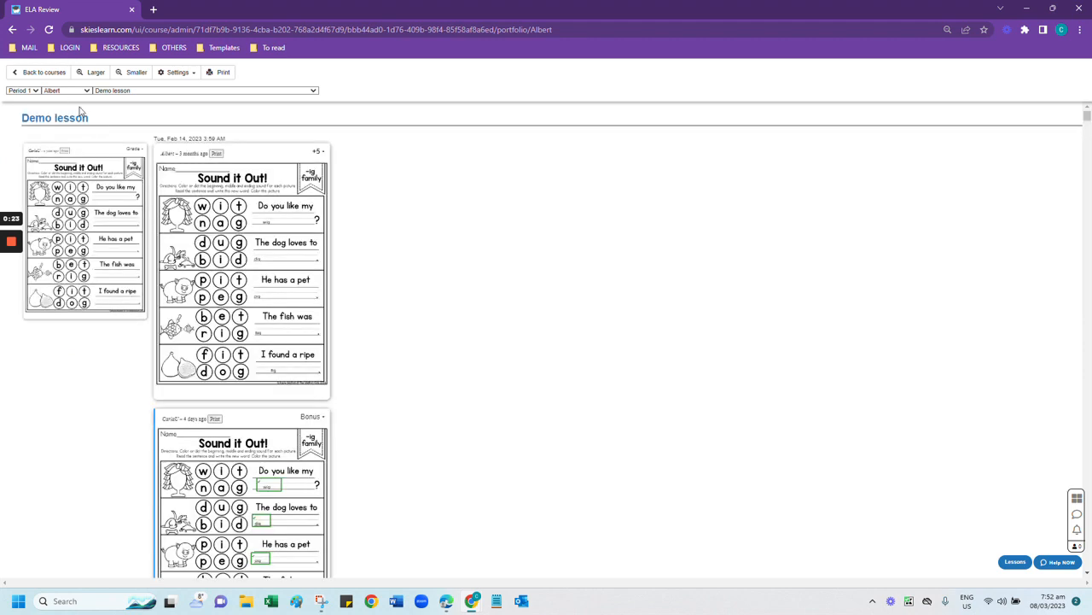
mouse_move(430, 261)
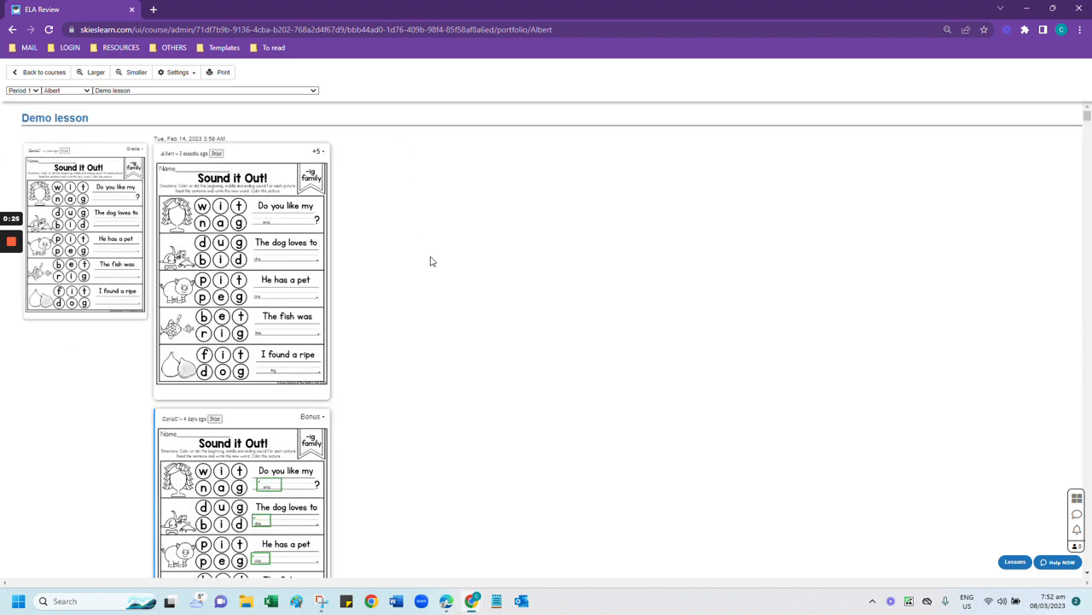
mouse_move(430, 286)
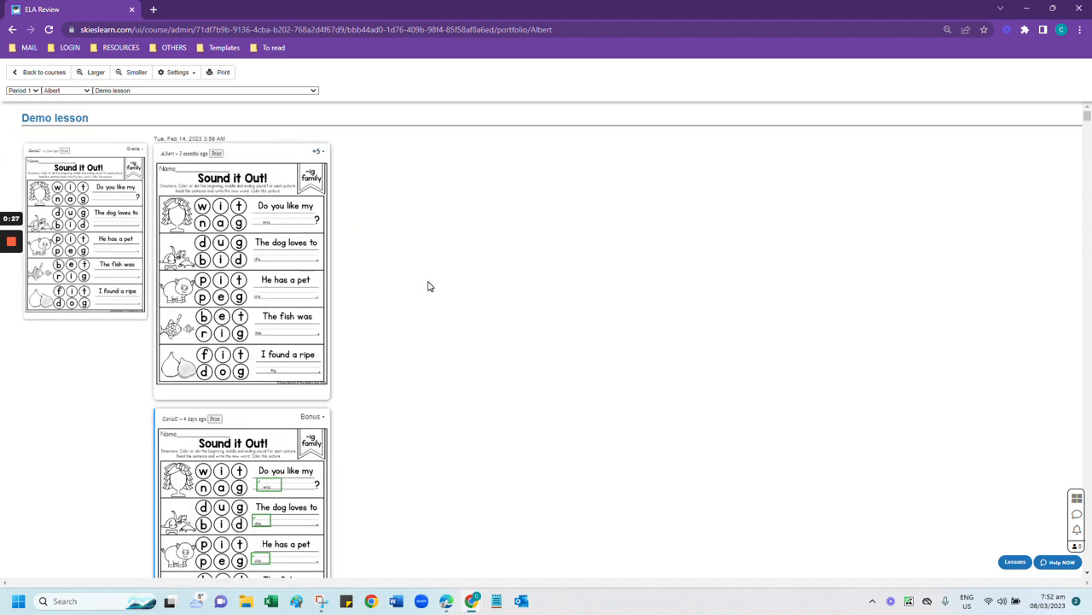
mouse_move(254, 162)
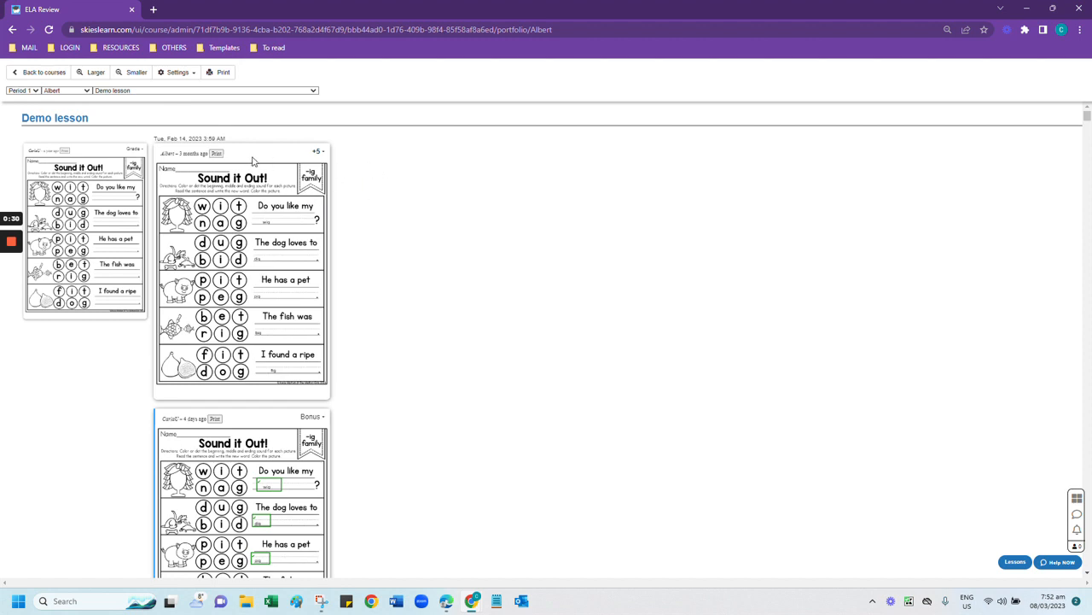
Scroll down through Albert's answered and graded cards from the Demo lesson into ELA Review
scroll(down, 3)
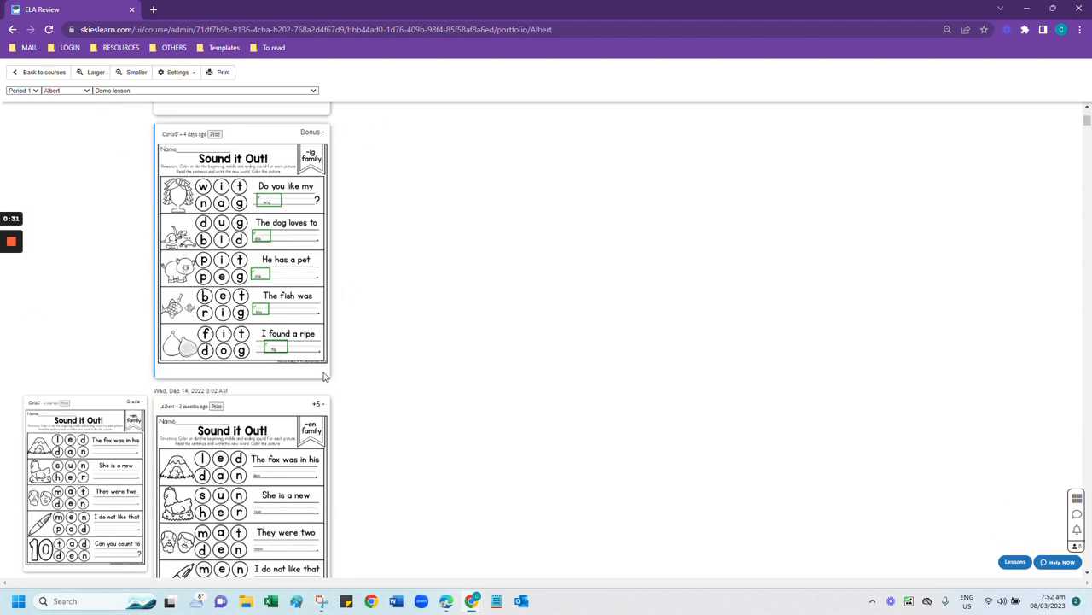
scroll(down, 3)
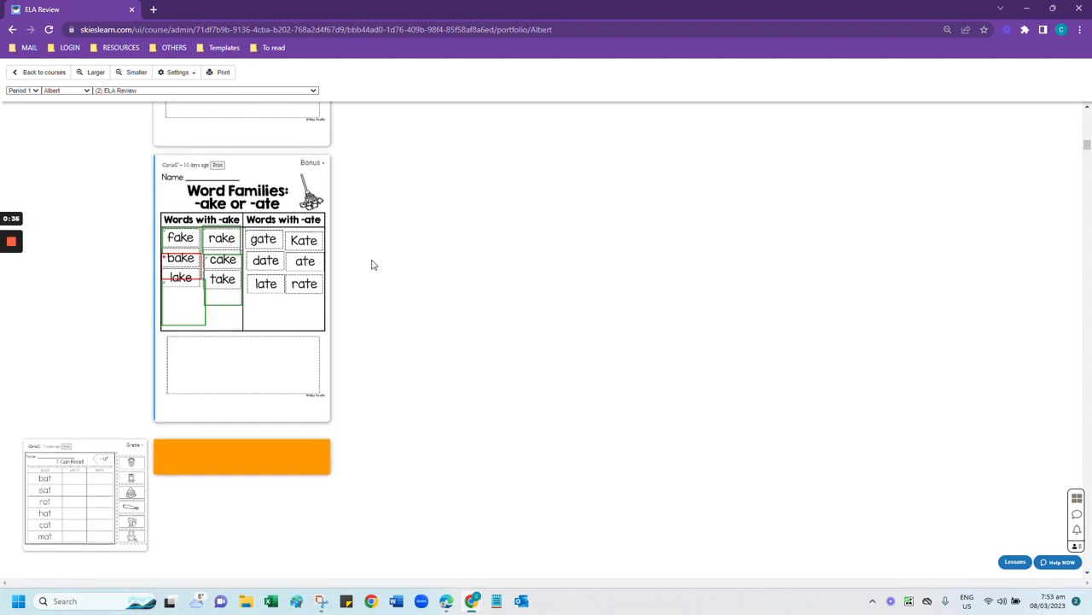
scroll(down, 3)
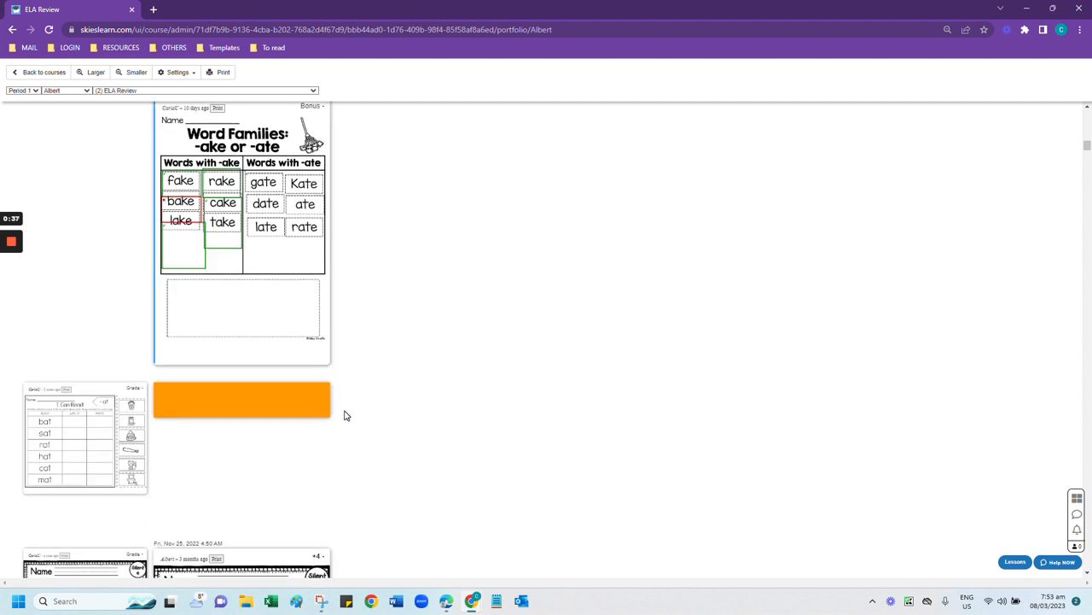
mouse_move(323, 412)
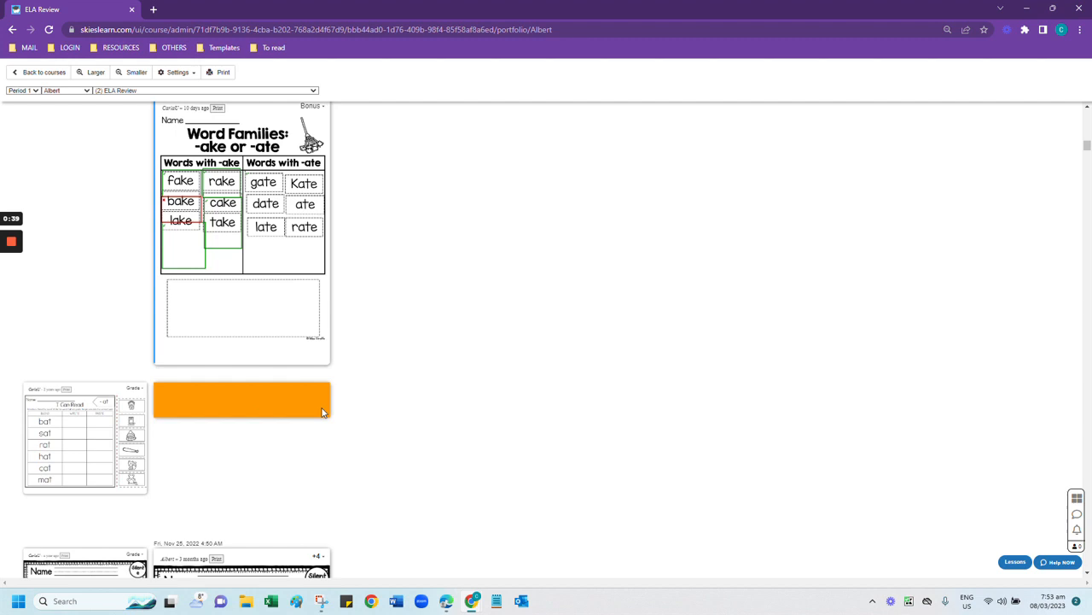
mouse_move(342, 399)
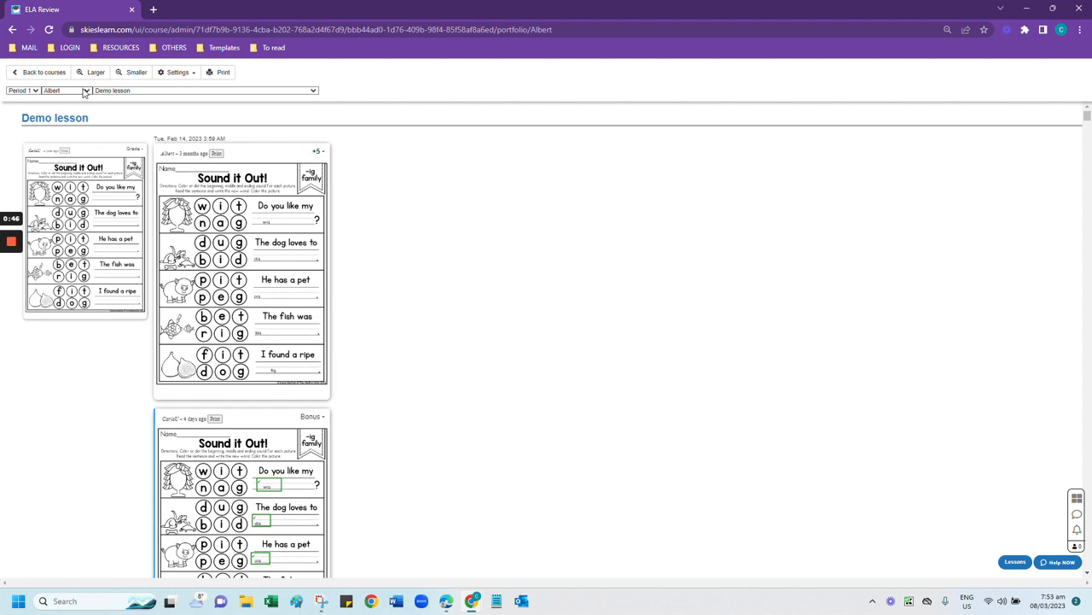
mouse_move(88, 91)
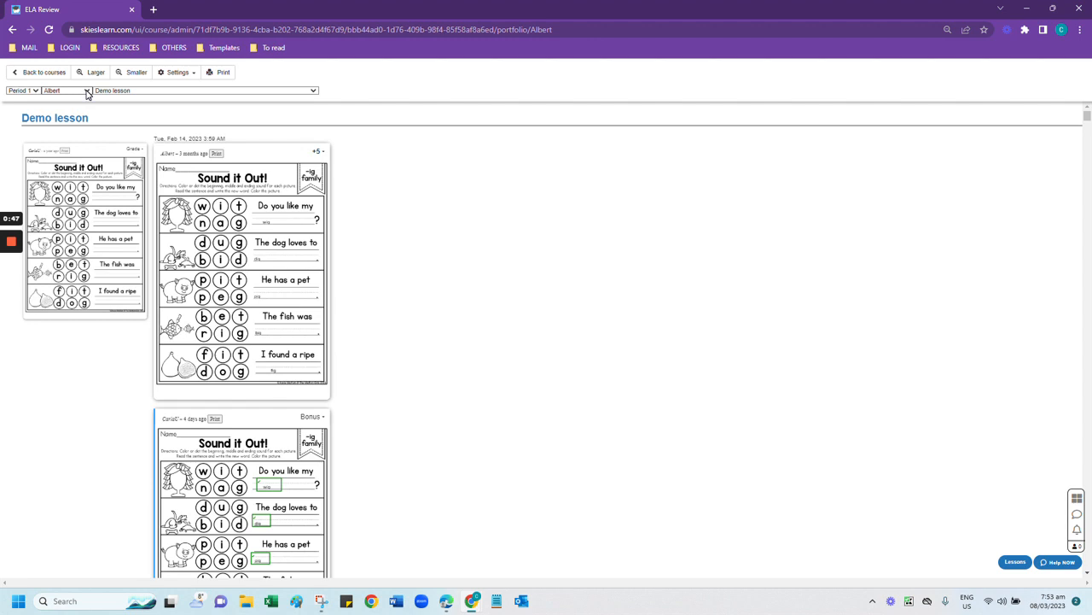
click(66, 90)
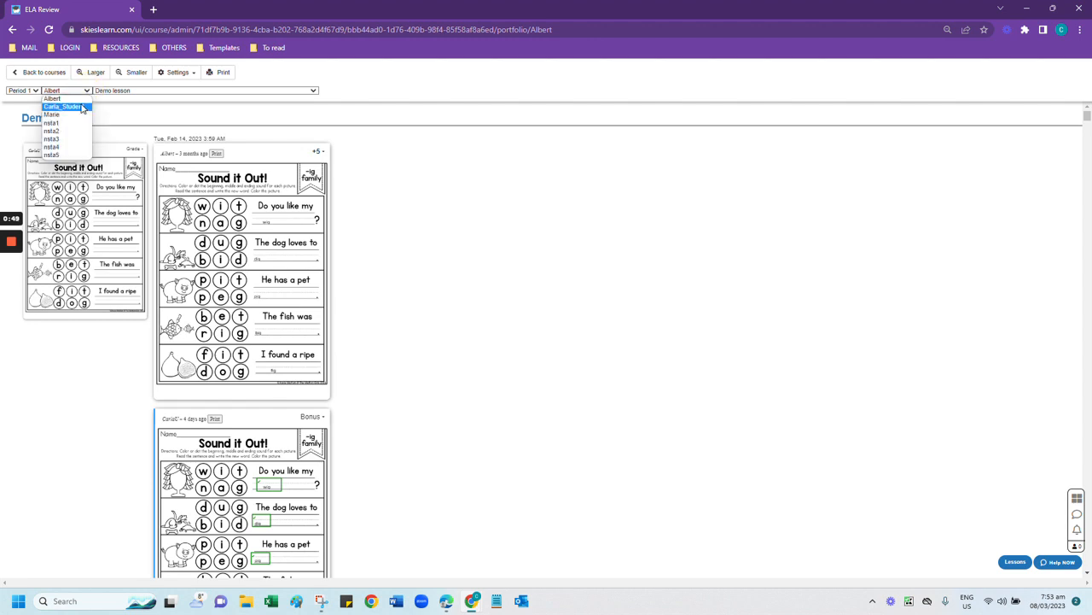
mouse_move(128, 118)
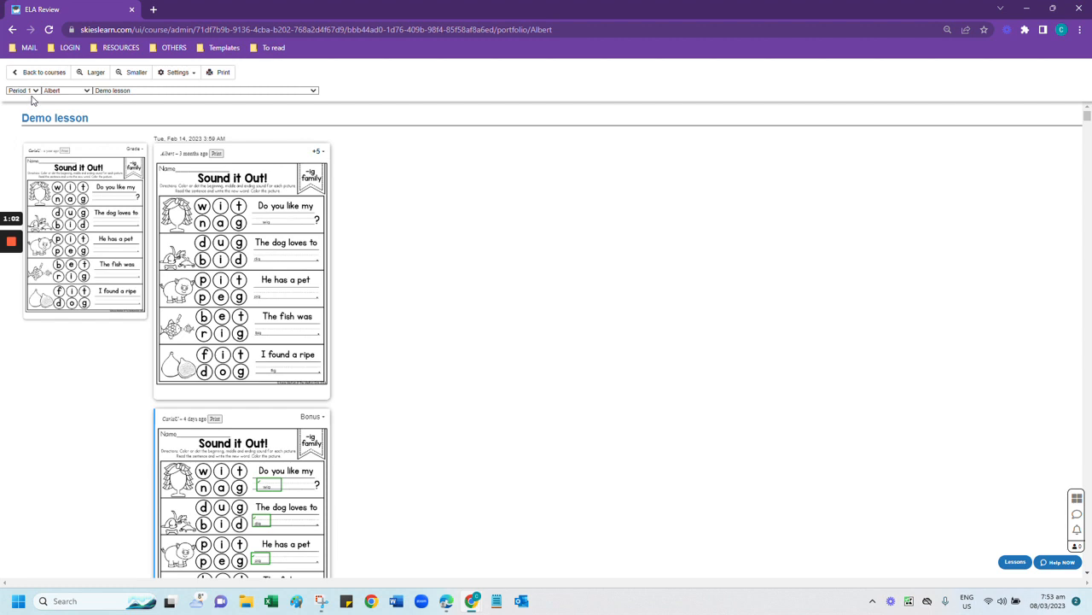
click(23, 90)
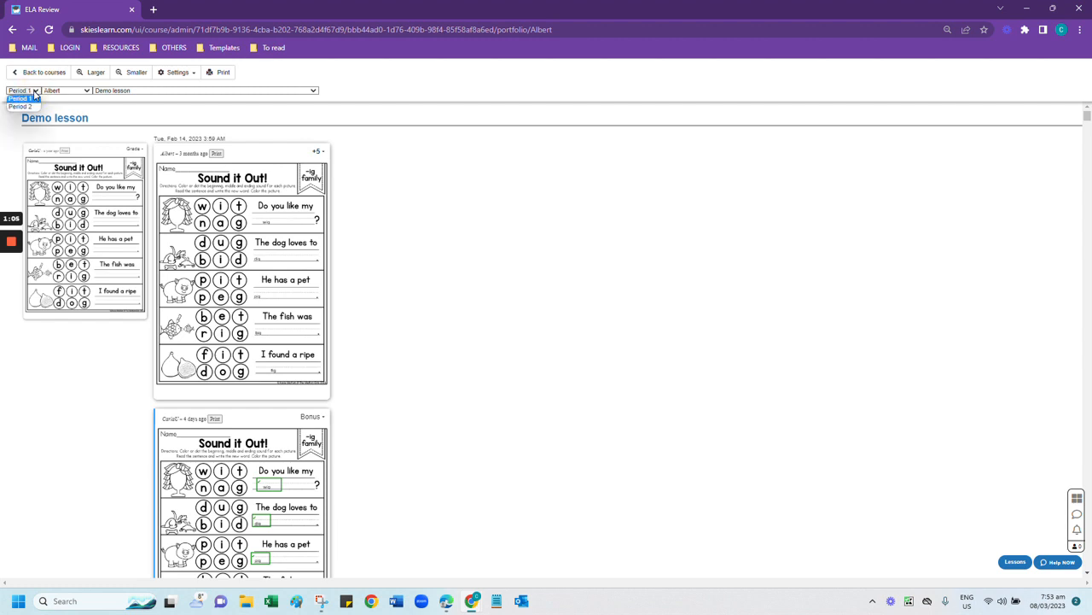
mouse_move(19, 106)
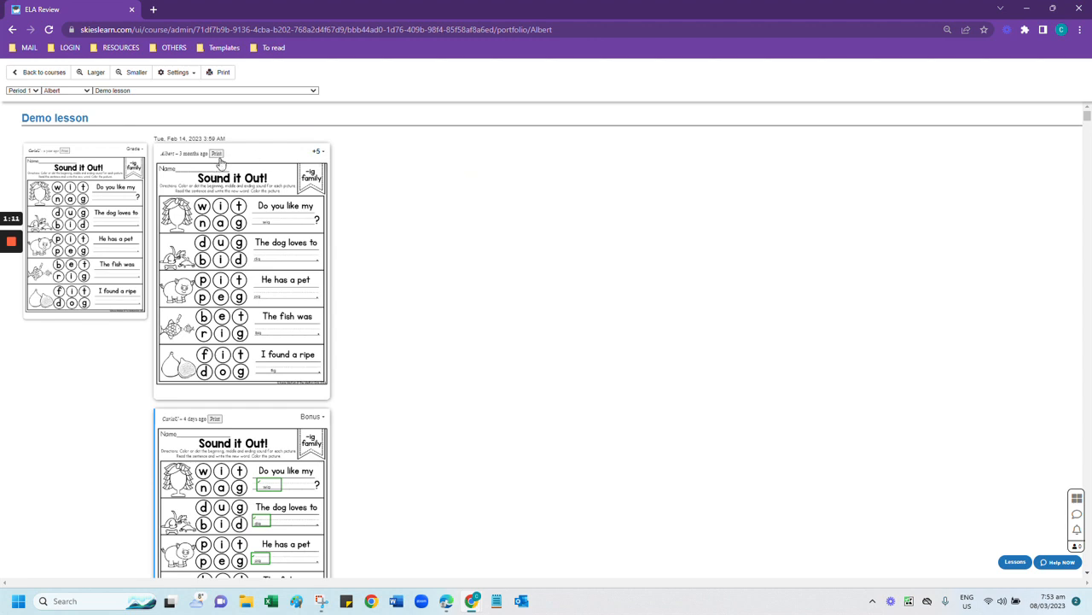
mouse_move(294, 249)
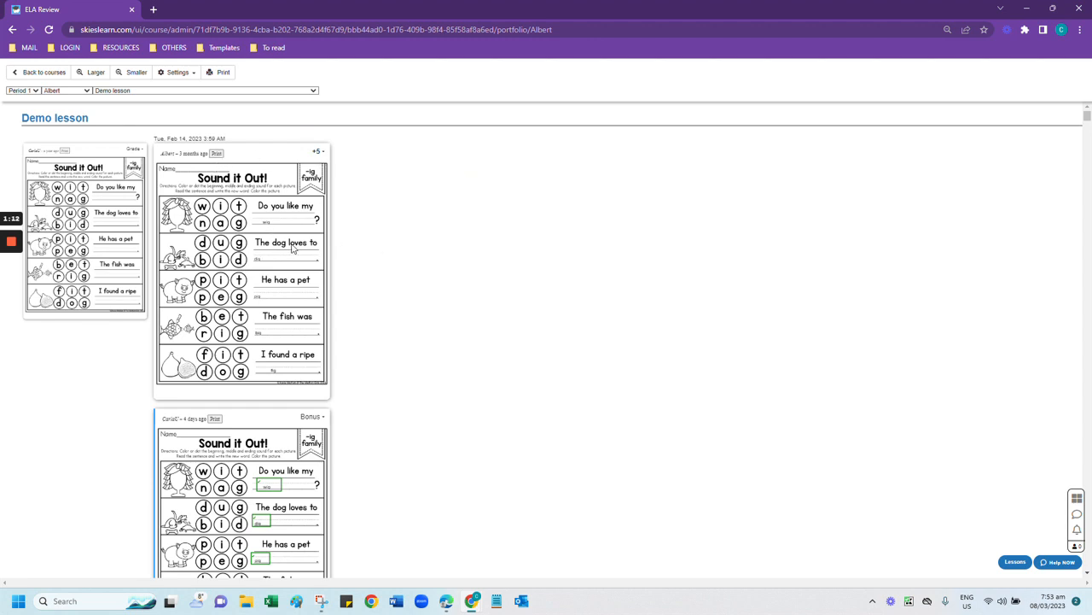
mouse_move(15, 137)
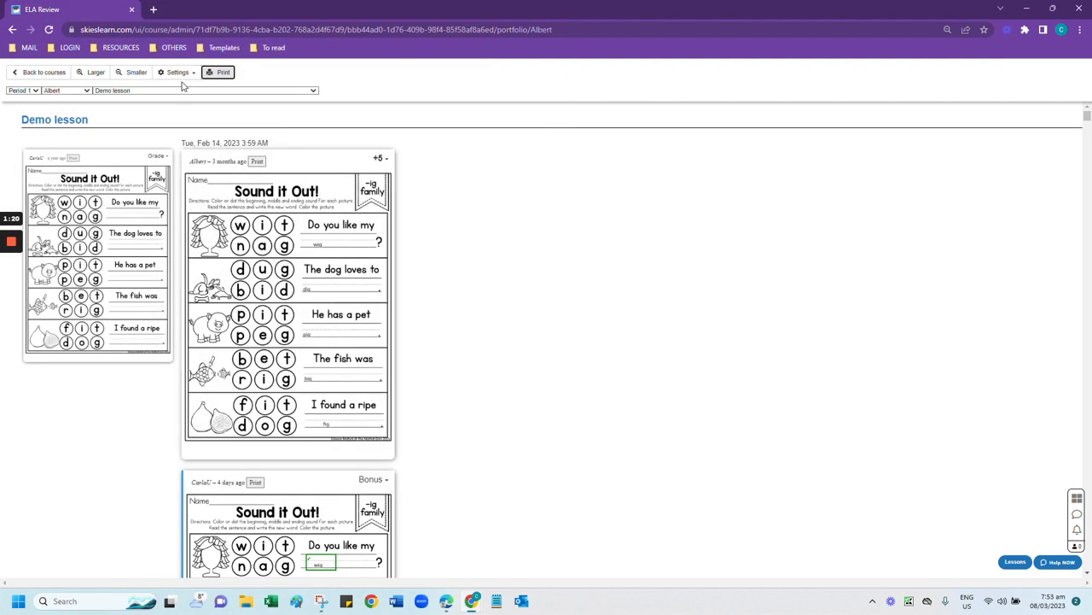
Switch on Show grades and Latest on top in the portfolio display settings
click(177, 71)
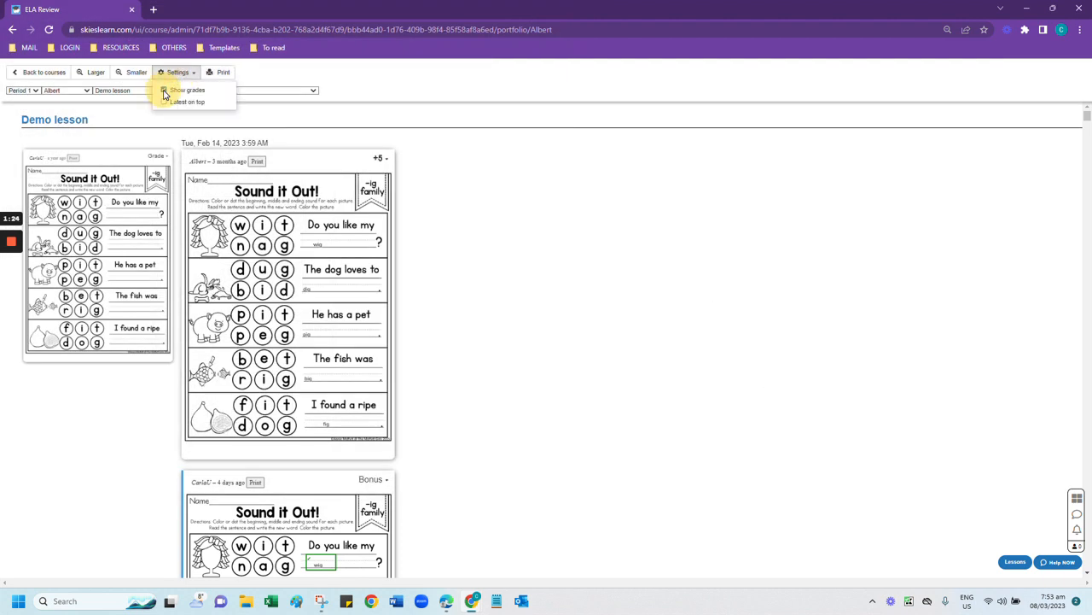
click(165, 90)
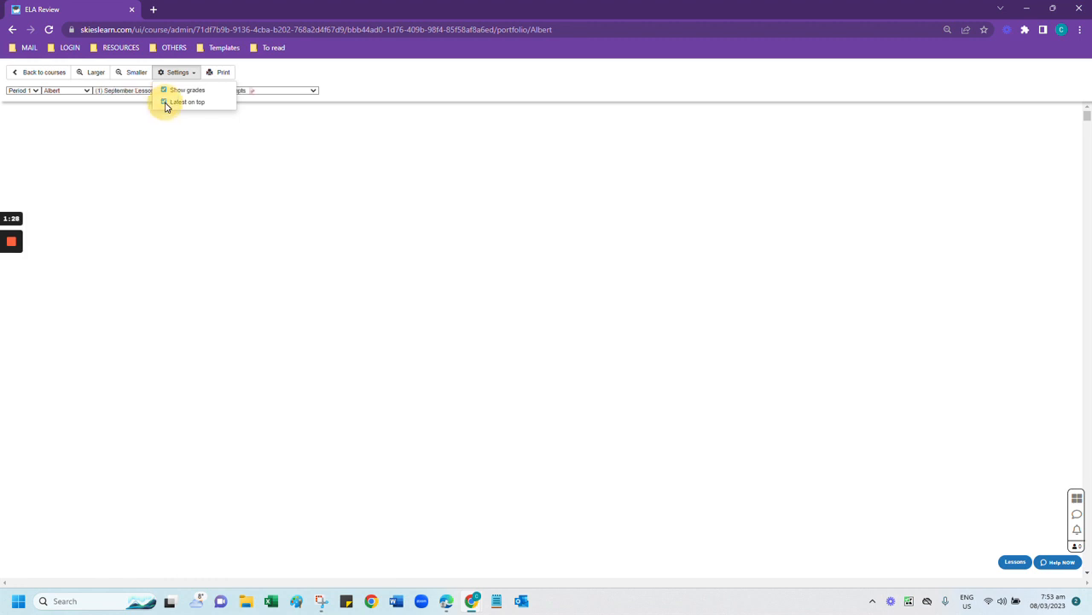
click(189, 102)
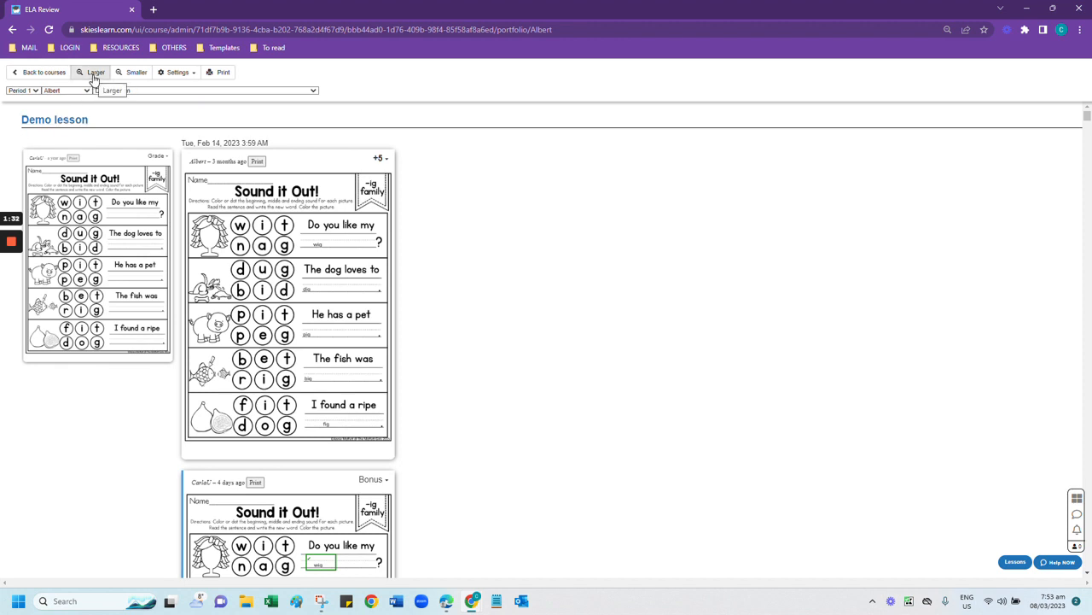
Resize Albert's portfolio cards with Larger then Smaller, leaving them displayed larger
click(94, 71)
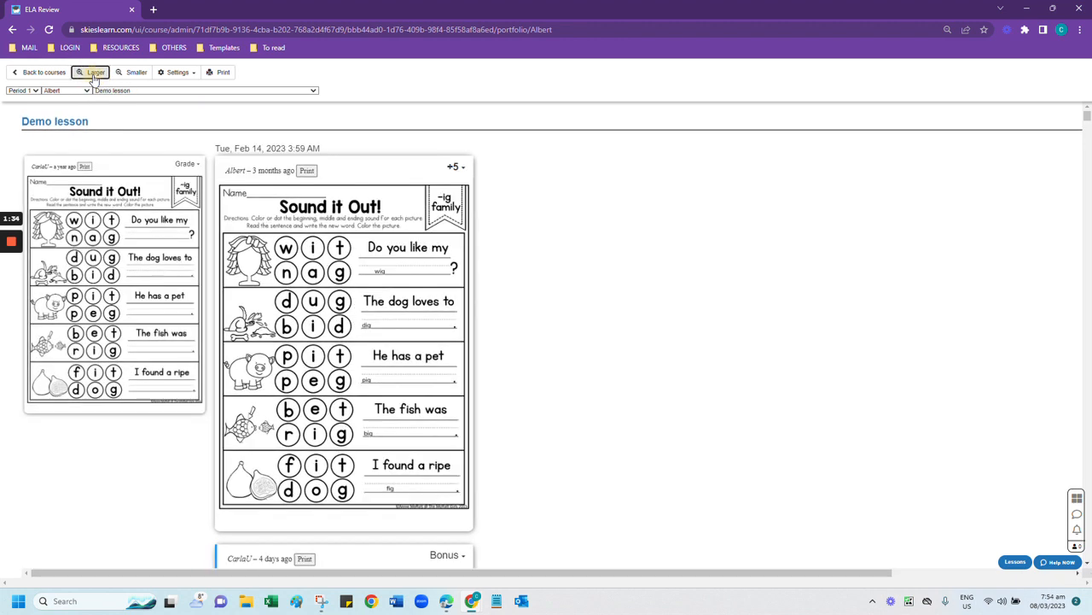
click(136, 72)
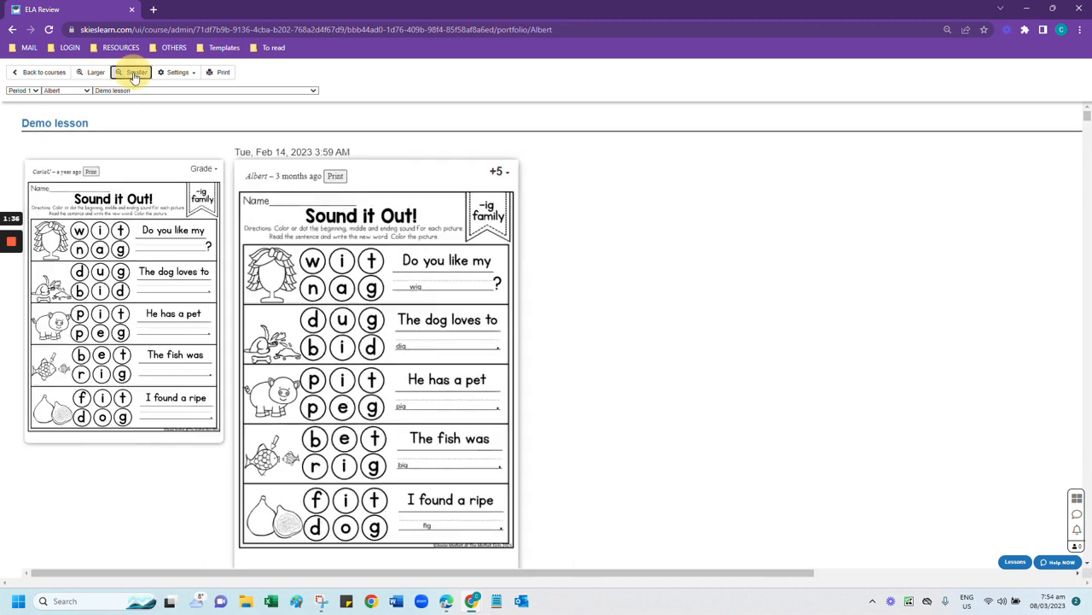